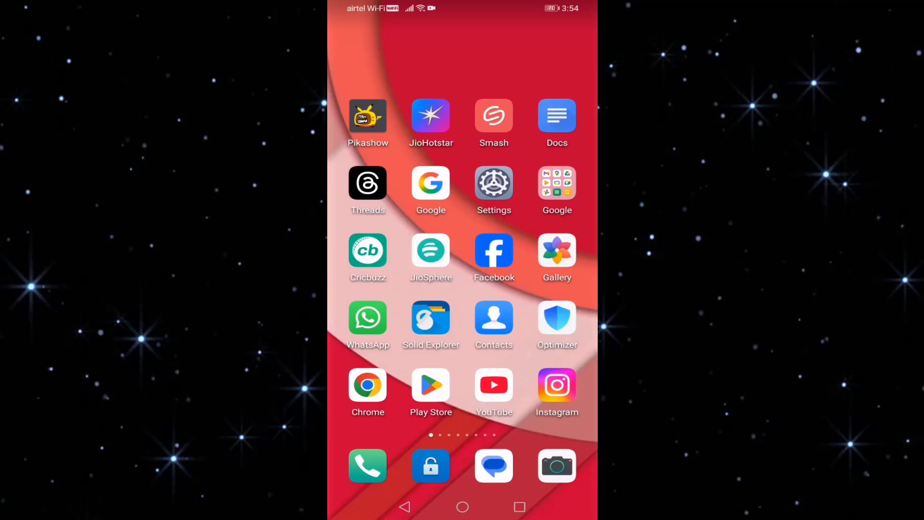
Launch WhatsApp from its home-screen icon
{"action": "left_click", "coordinate": [367, 318]}
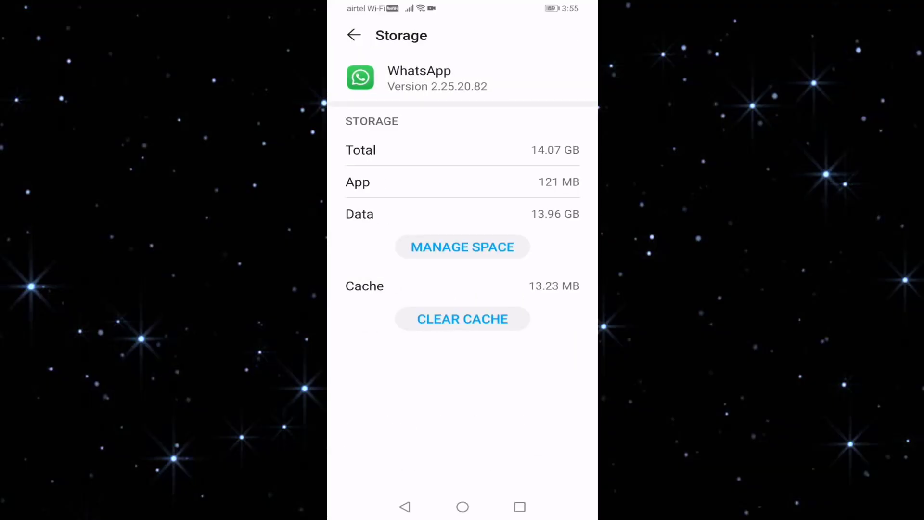
Clear WhatsApp's 13.23 MB cache and go back to its app info page
{"action": "left_click", "coordinate": [353, 35]}
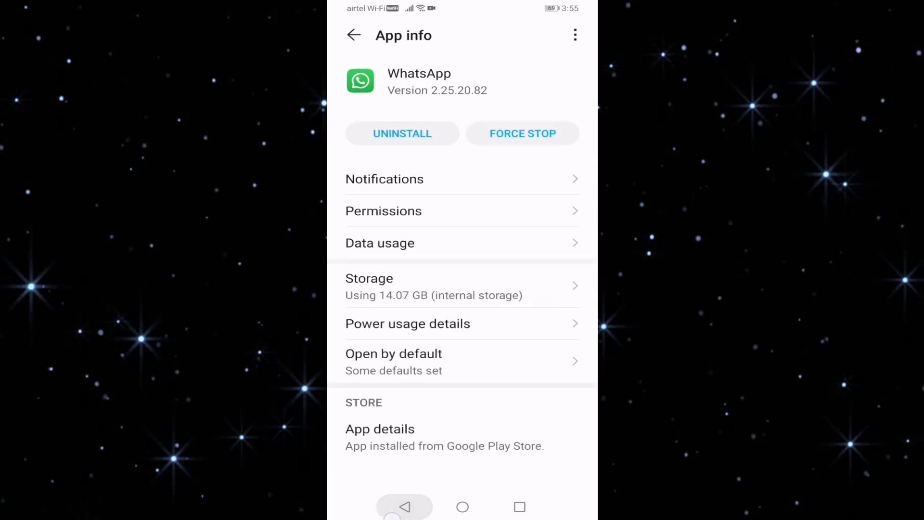
Return to WhatsApp's Play Store listing and expand its App support contact details
{"action": "left_click", "coordinate": [380, 428]}
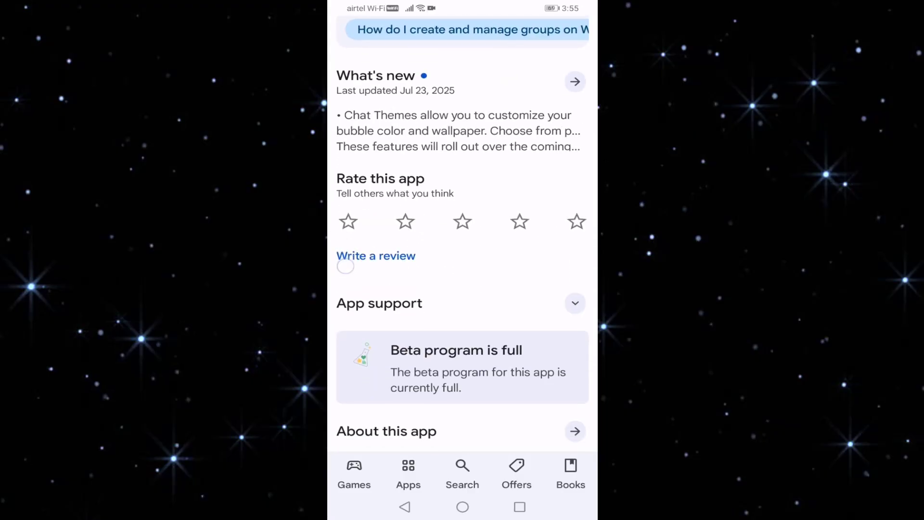
{"action": "left_click", "coordinate": [379, 303]}
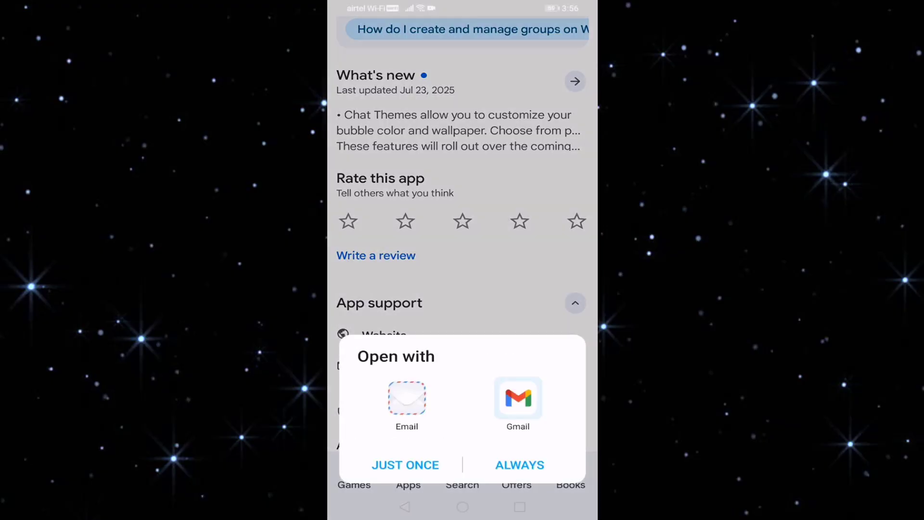
Compose the email in Gmail, describing the missing Scan Documents option and requesting a fix
{"action": "left_click", "coordinate": [518, 405]}
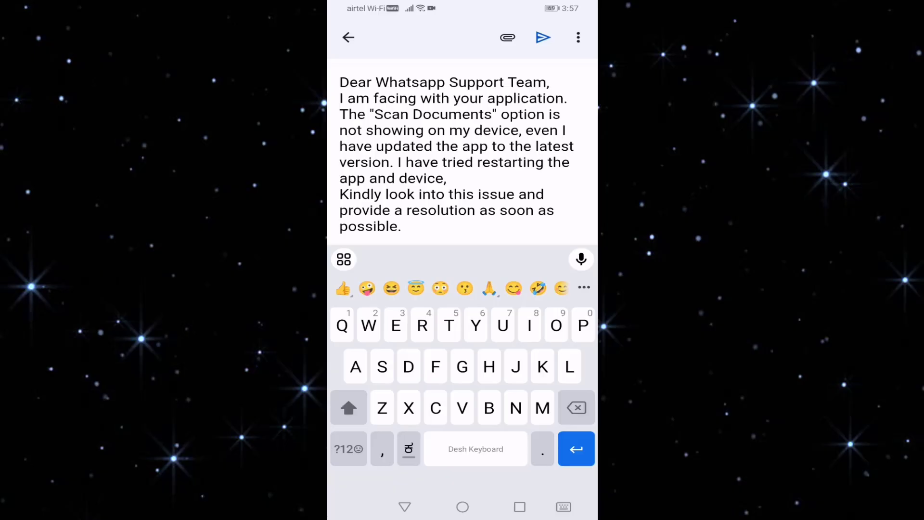
{"action": "left_click", "coordinate": [401, 226]}
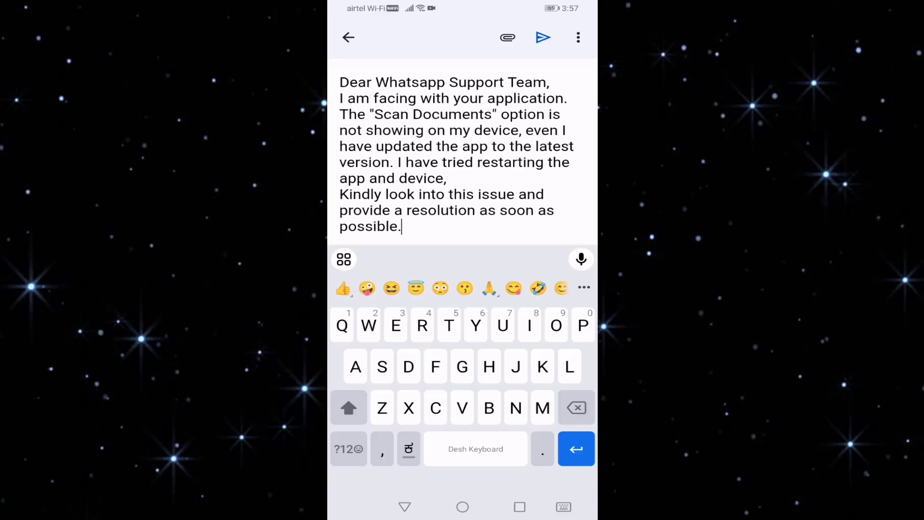